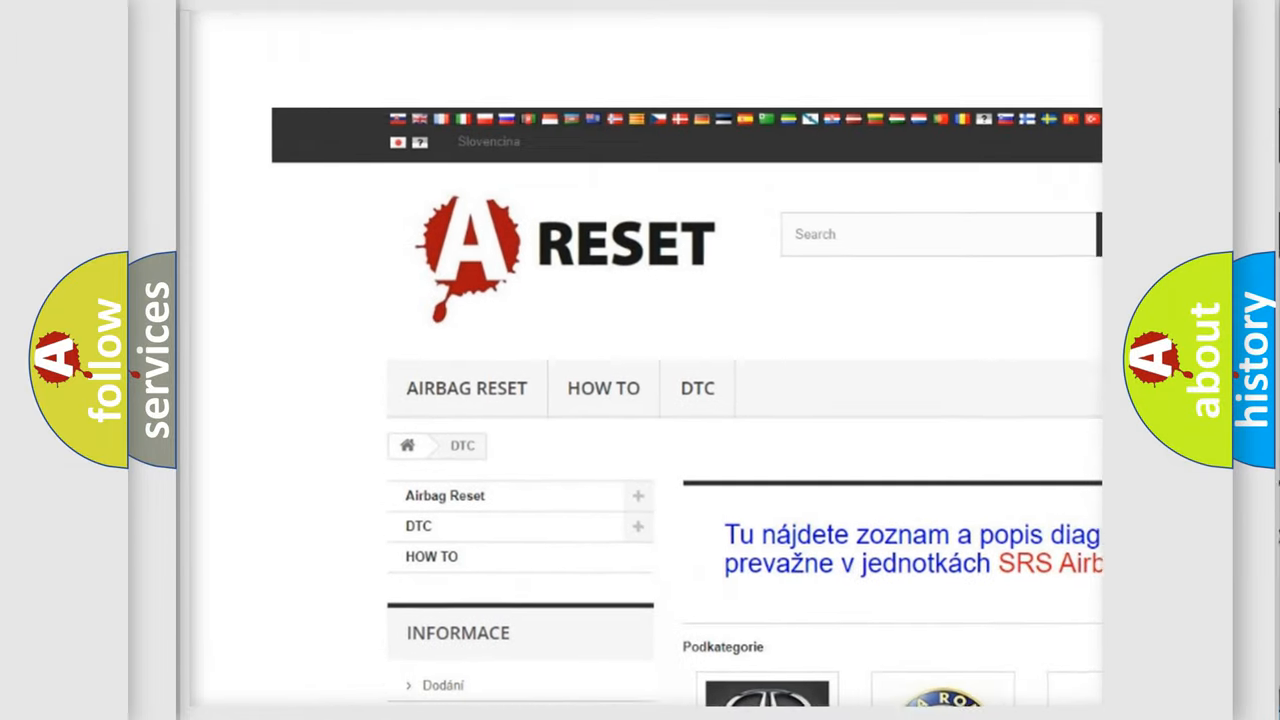
- Open the Jeep DTC code list from the car-brand categories and browse its codes
{"action": "scroll", "scroll_direction": "down", "scroll_amount": 3}
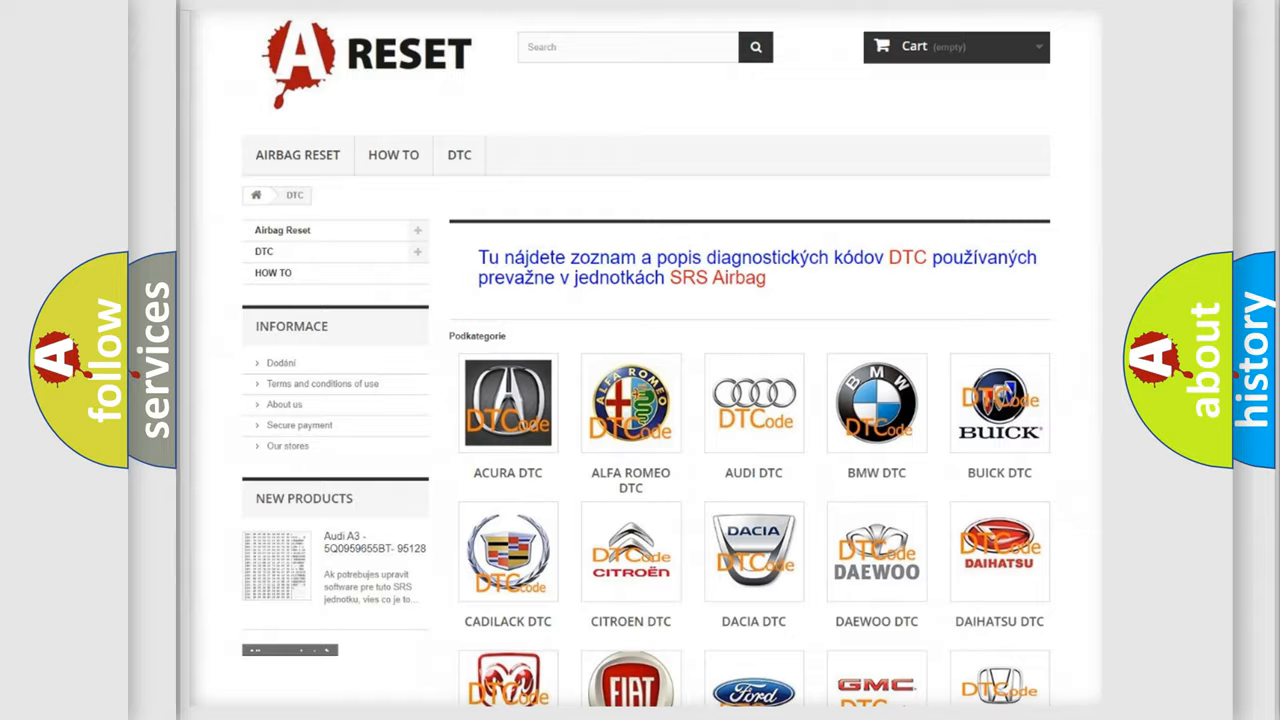
{"action": "scroll", "scroll_direction": "down", "scroll_amount": 3}
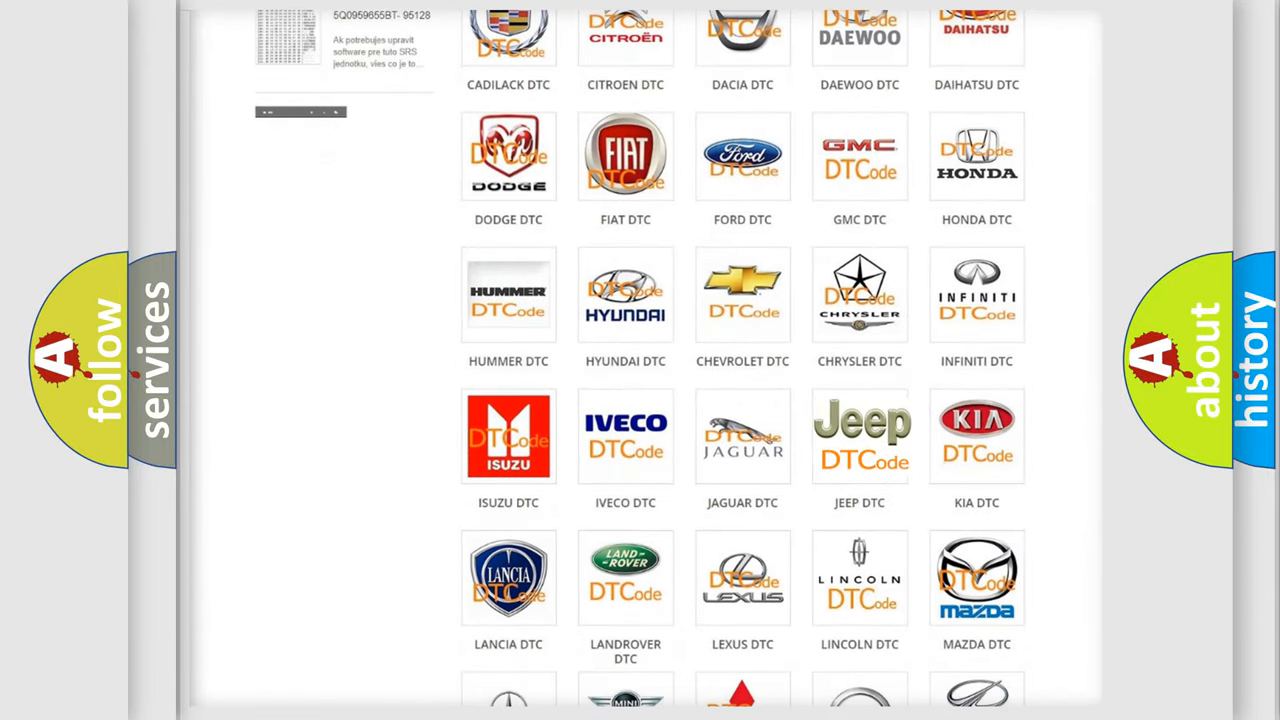
{"action": "left_click", "coordinate": [860, 436]}
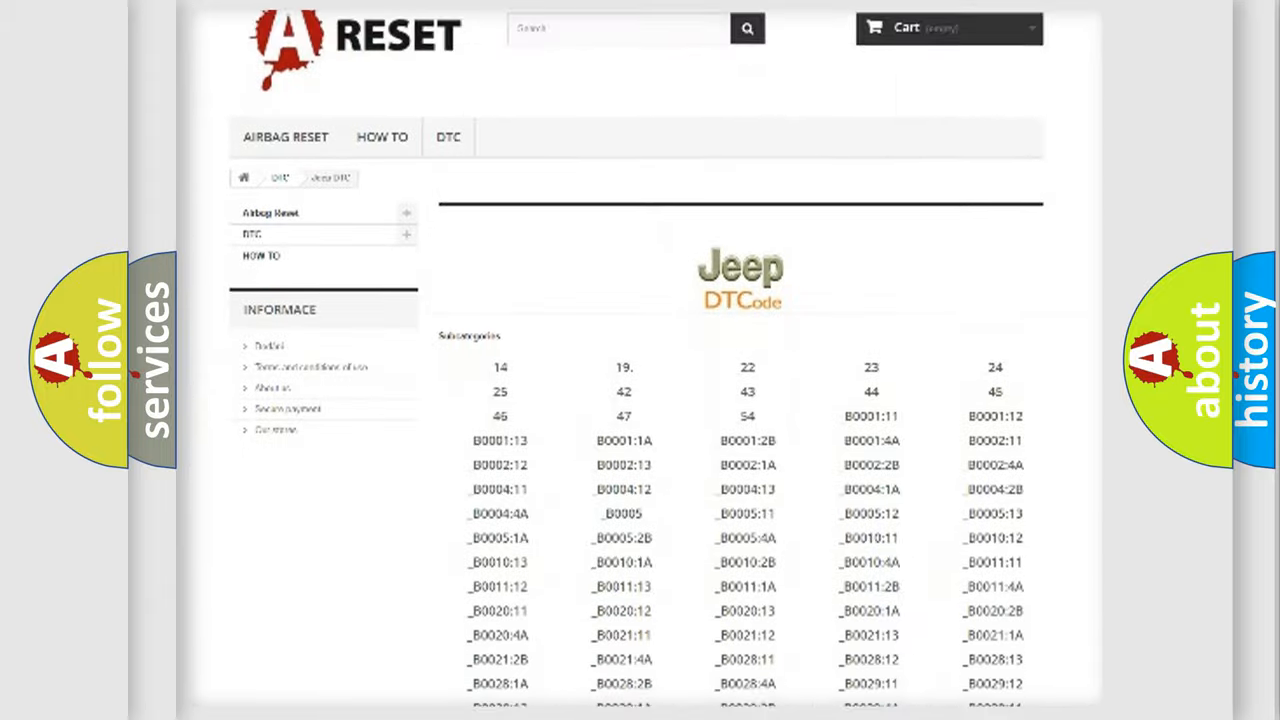
{"action": "scroll", "scroll_direction": "down", "scroll_amount": 3}
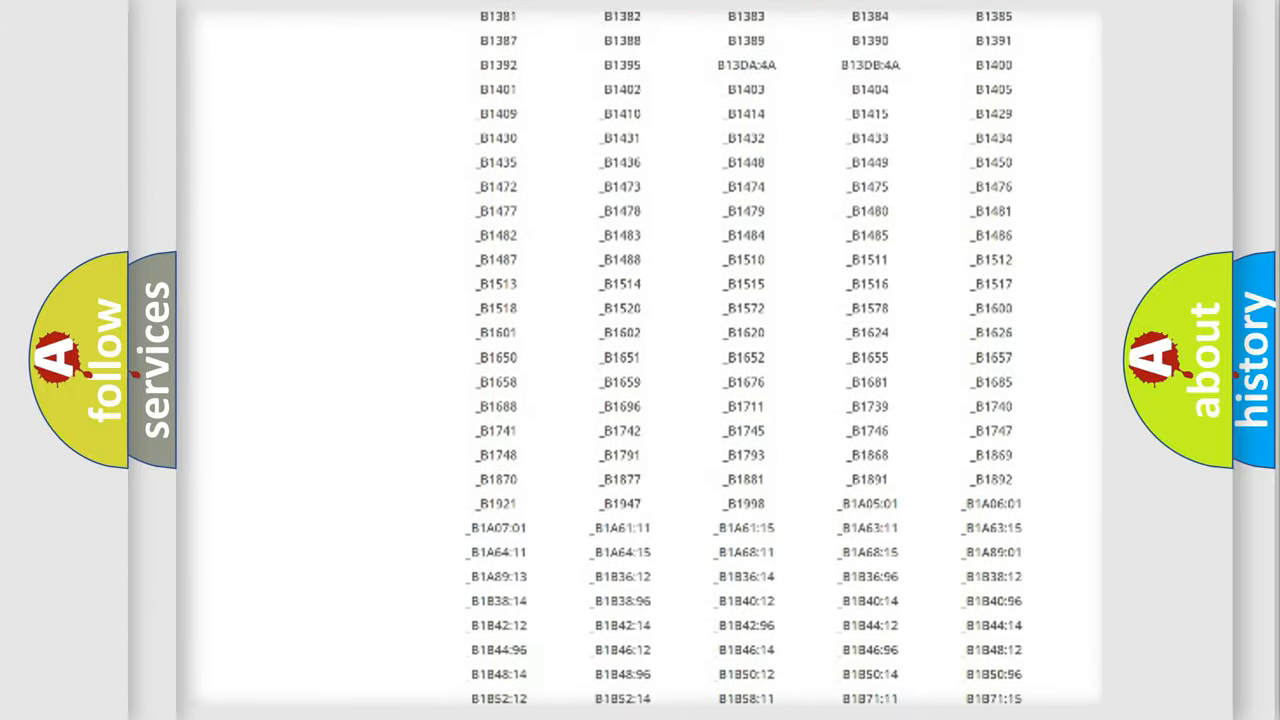